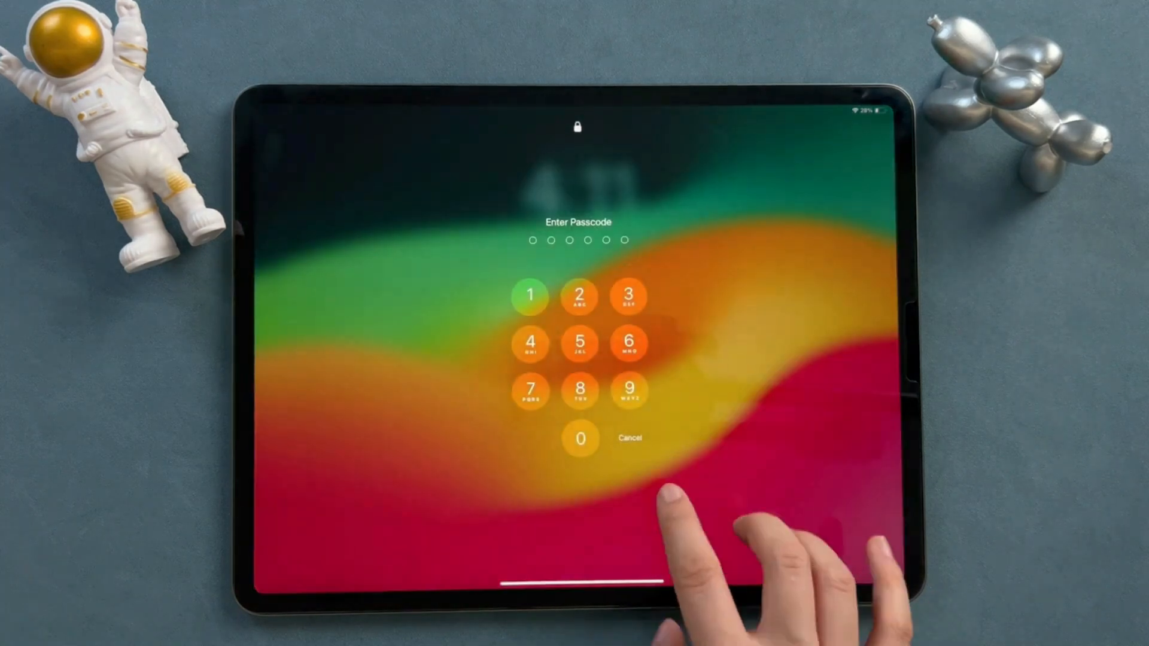
Use Forgot Passcode on the iPad Unavailable screen to begin an erase-and-reset
{"action": "left_click", "coordinate": [629, 343]}
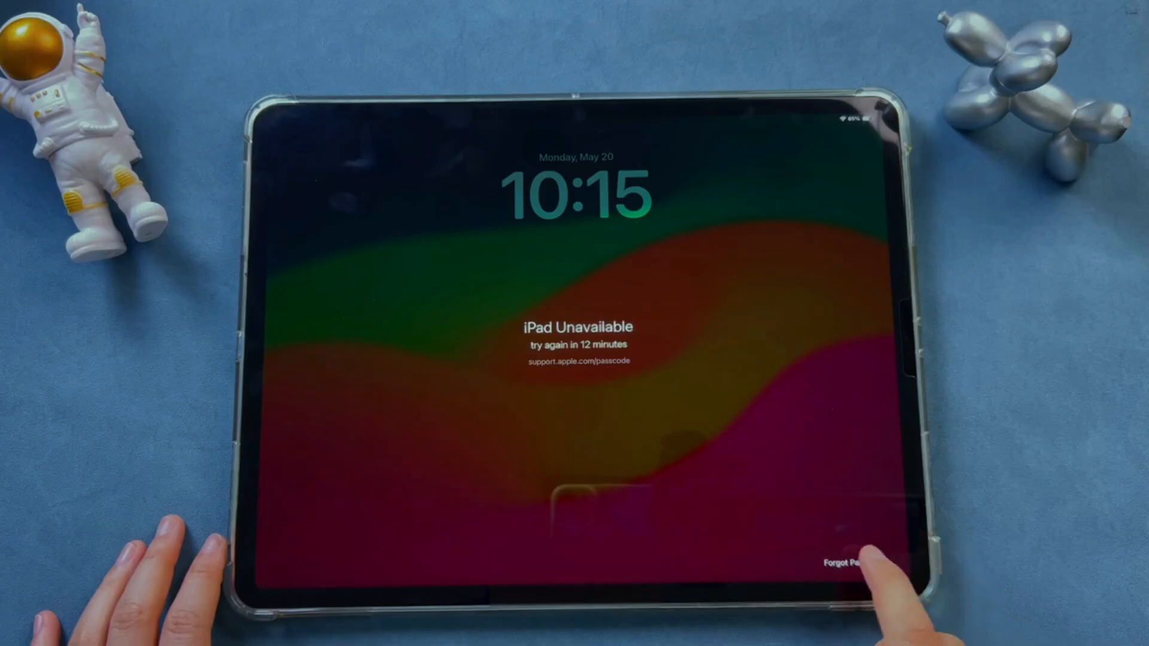
{"action": "left_click", "coordinate": [843, 545]}
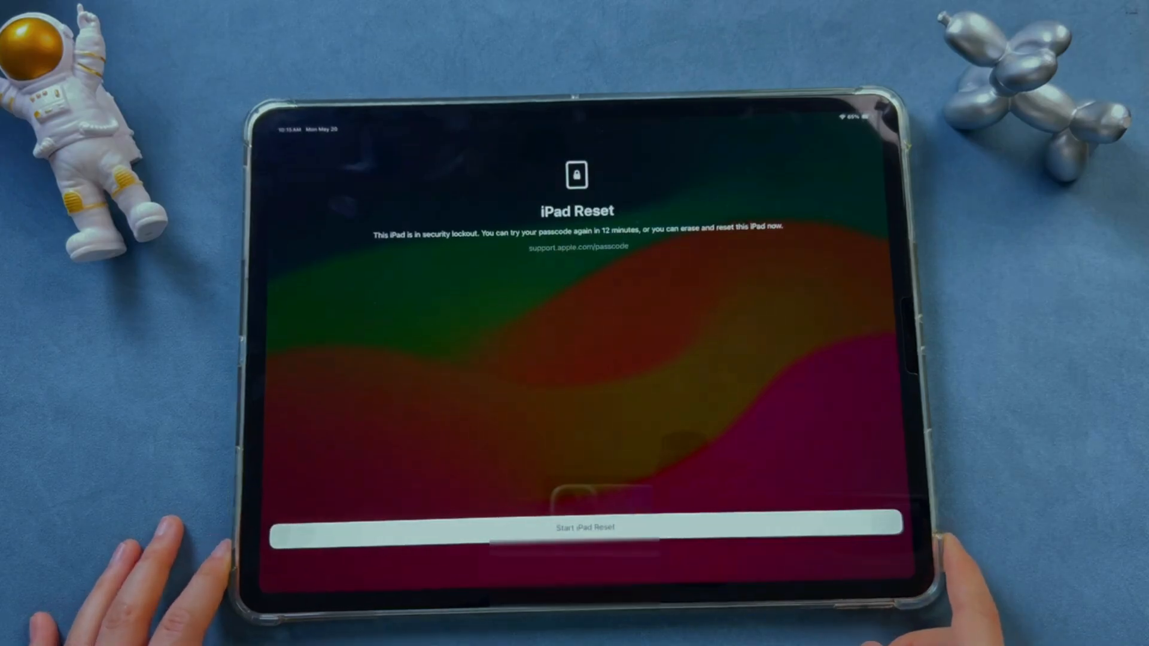
{"action": "left_click", "coordinate": [577, 527]}
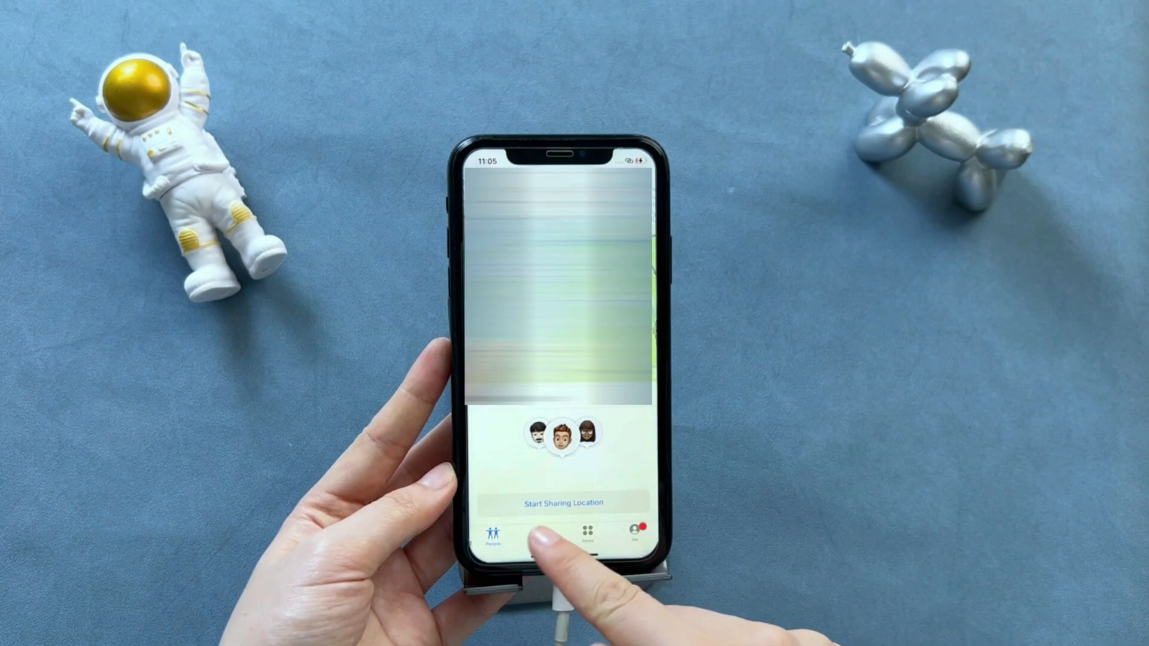
Pick the iPad from the Devices list and choose Erase This Device
{"action": "left_click", "coordinate": [540, 532]}
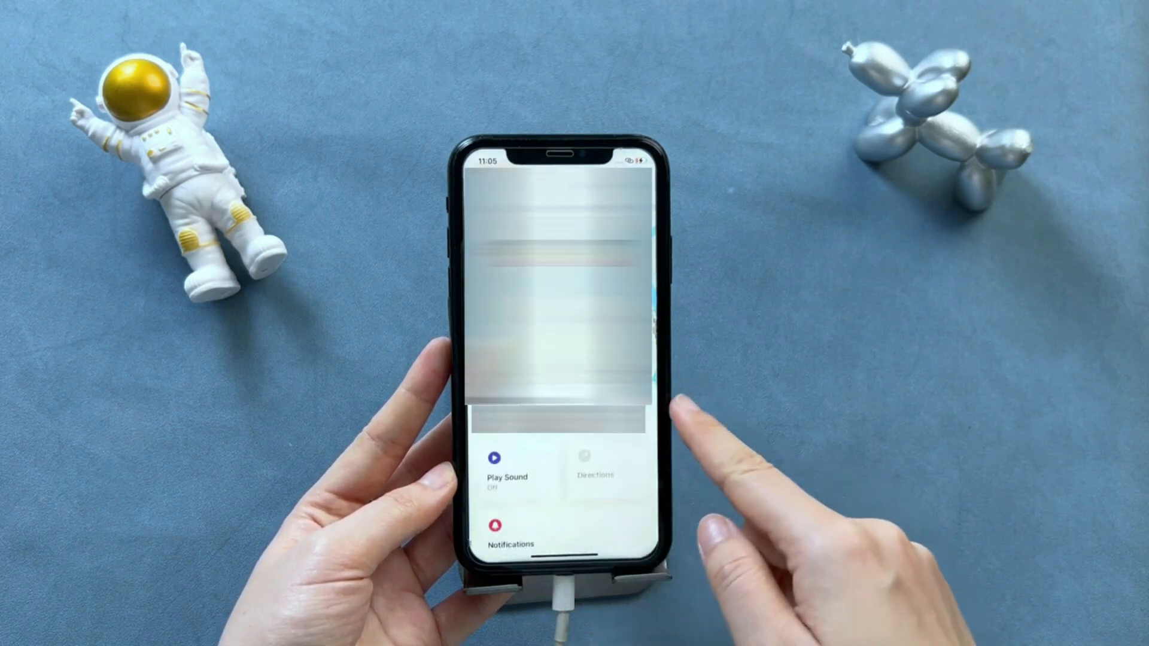
{"action": "scroll", "scroll_direction": "up", "scroll_amount": 3}
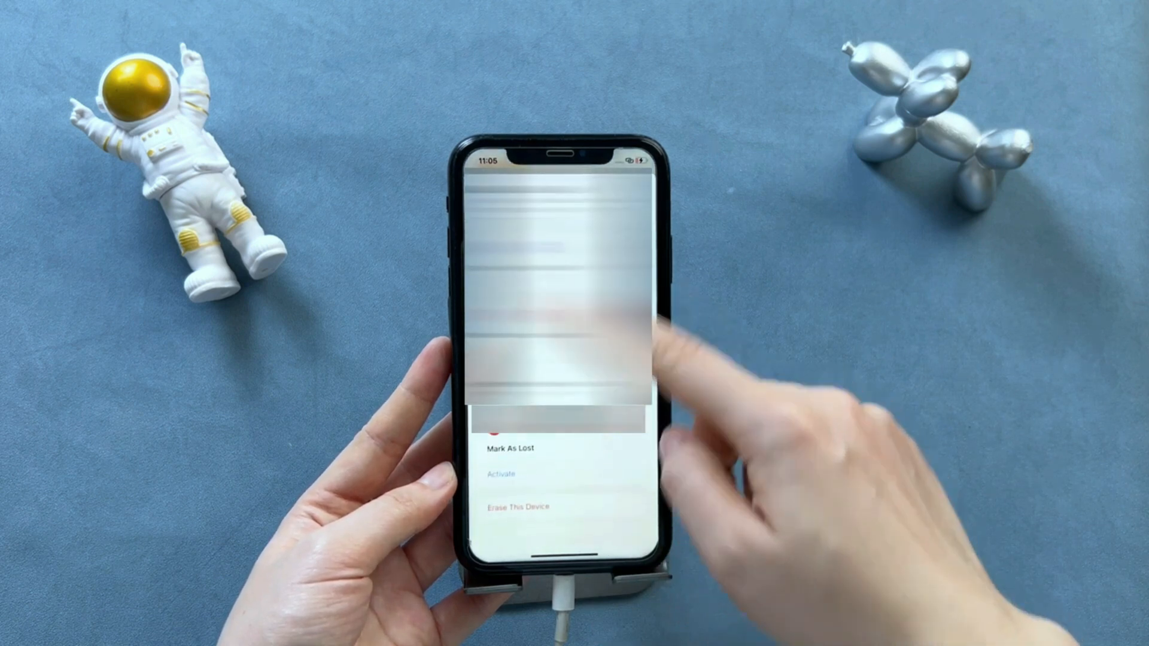
{"action": "left_click", "coordinate": [520, 506]}
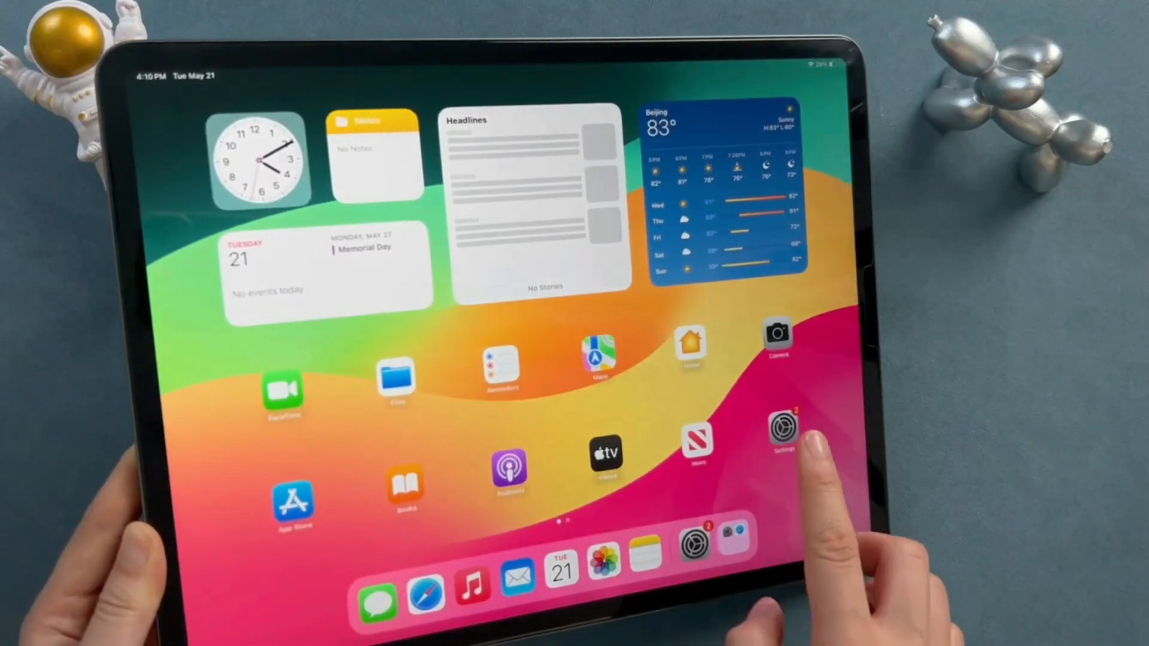
Swipe the iPad home screen left to its second page of apps
{"action": "scroll", "scroll_direction": "left", "scroll_amount": 3}
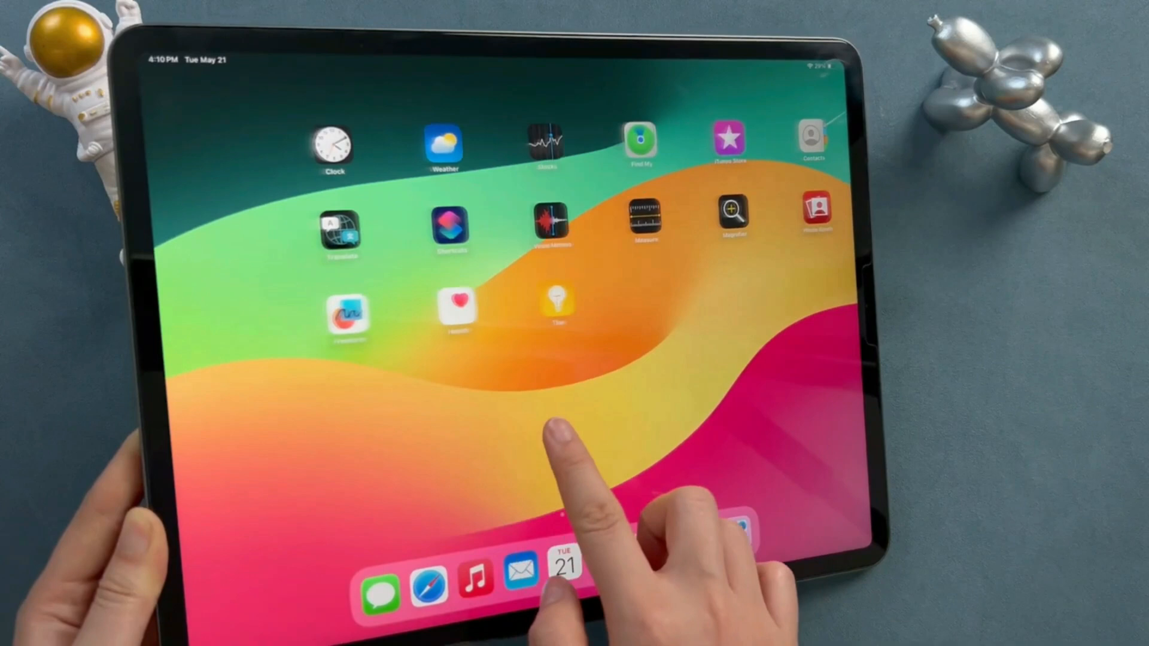
{"action": "scroll", "scroll_direction": "left", "scroll_amount": 3}
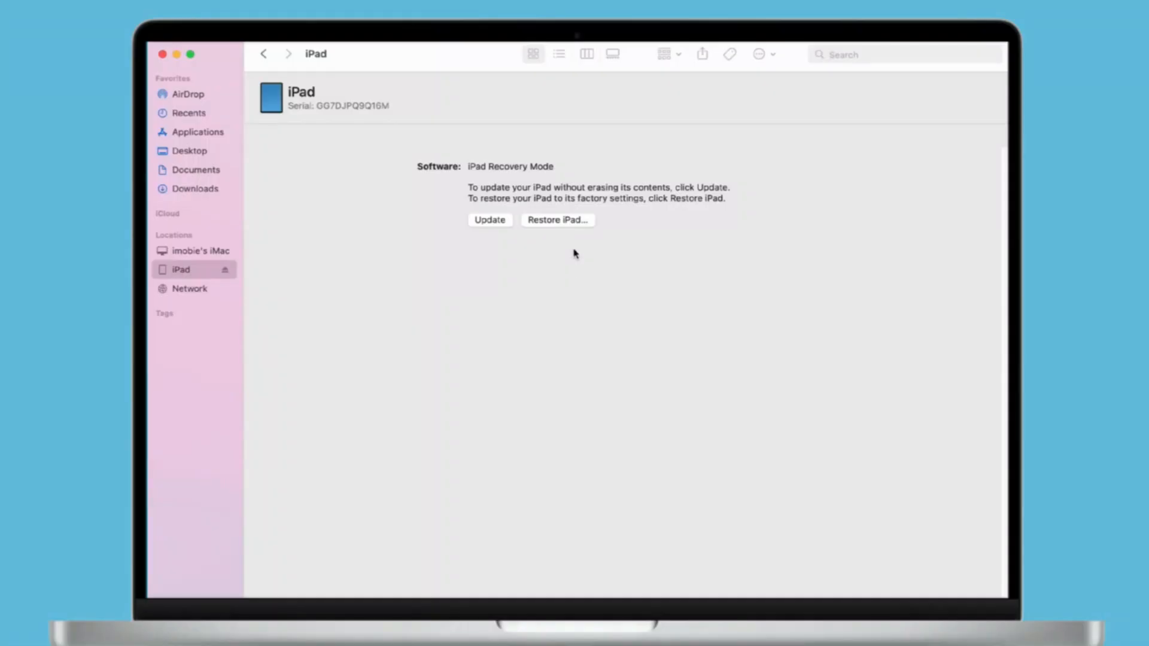
{"action": "mouse_move", "coordinate": [569, 238]}
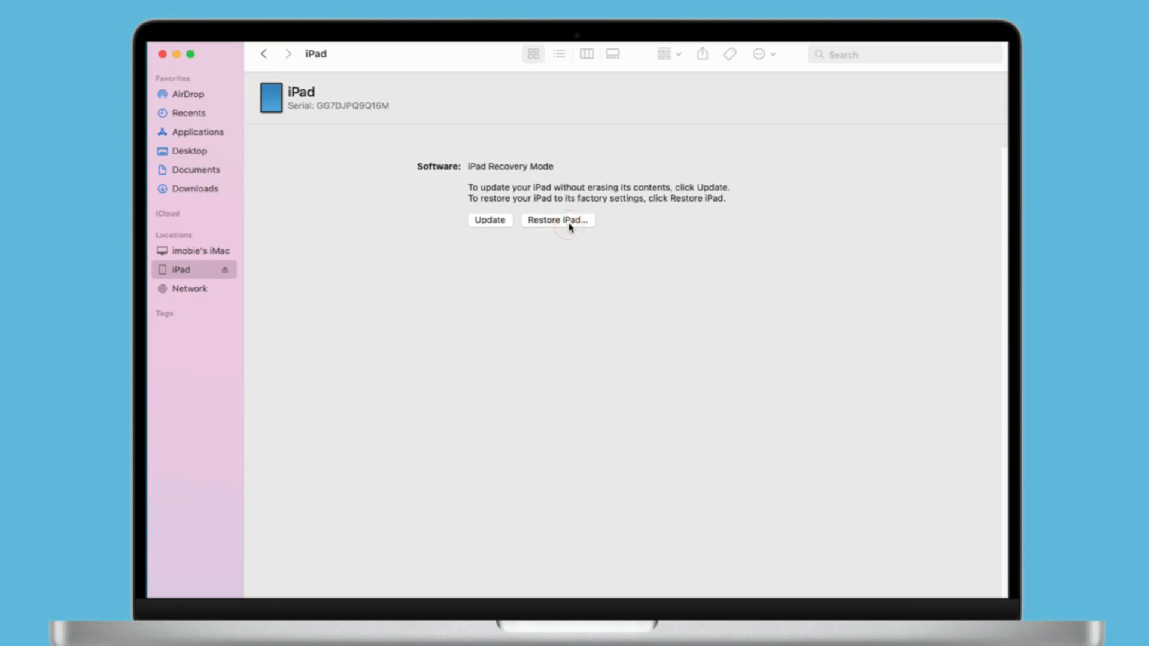
Restore and update the recovery-mode iPad, agreeing to the software licence
{"action": "left_click", "coordinate": [557, 221]}
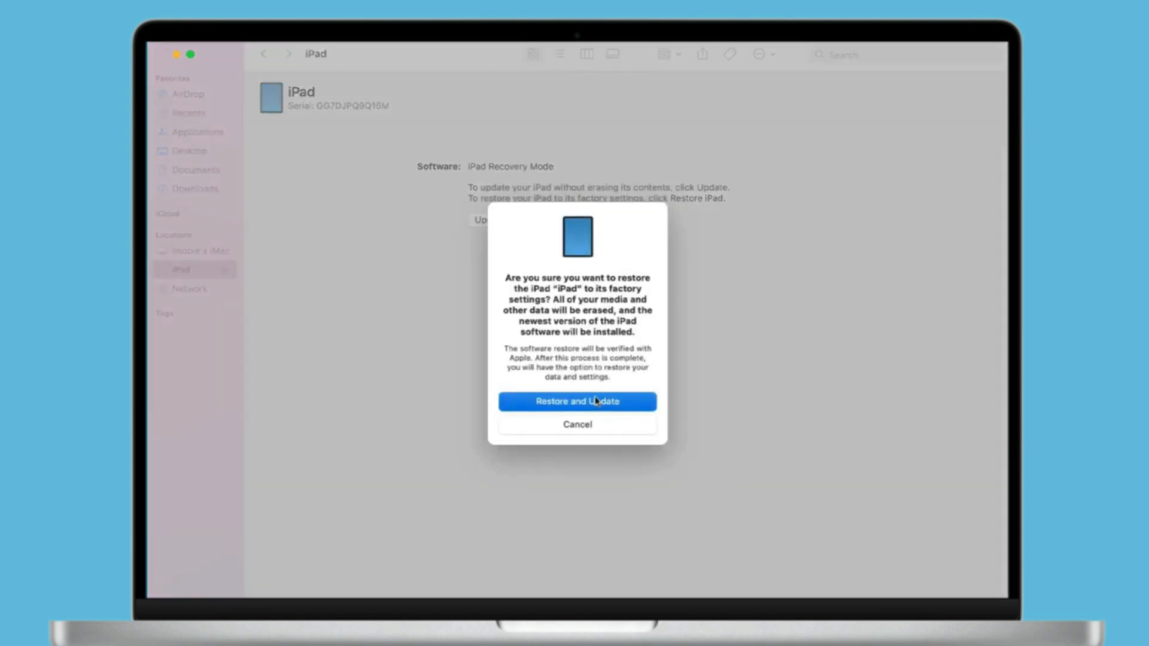
{"action": "mouse_move", "coordinate": [634, 407]}
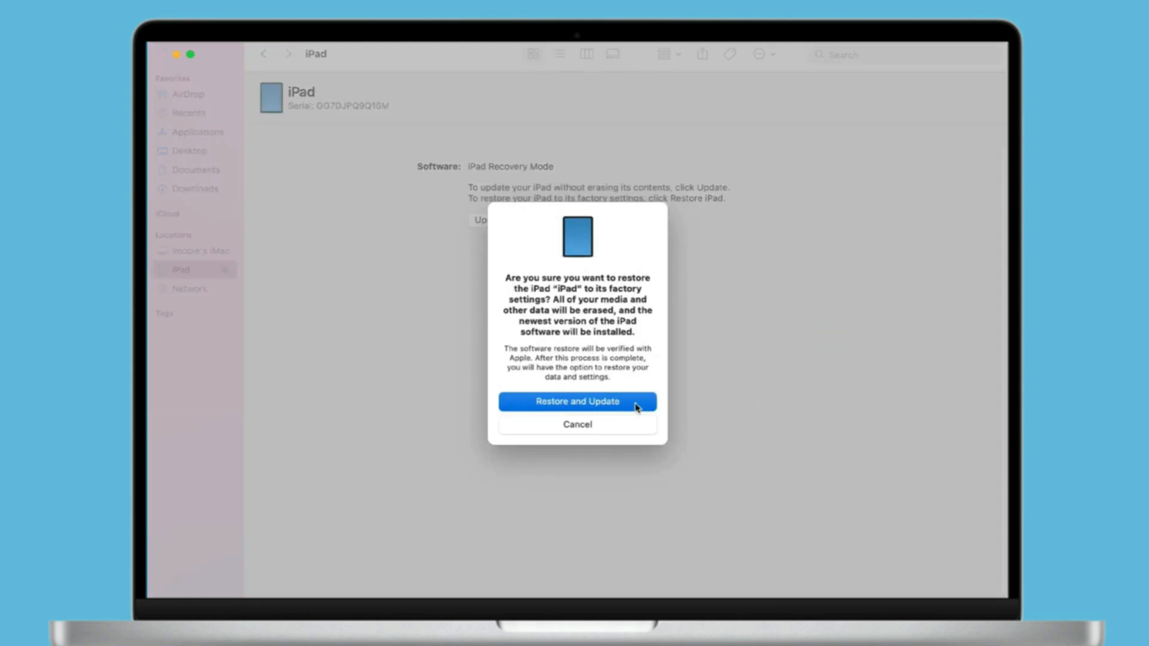
{"action": "left_click", "coordinate": [577, 402]}
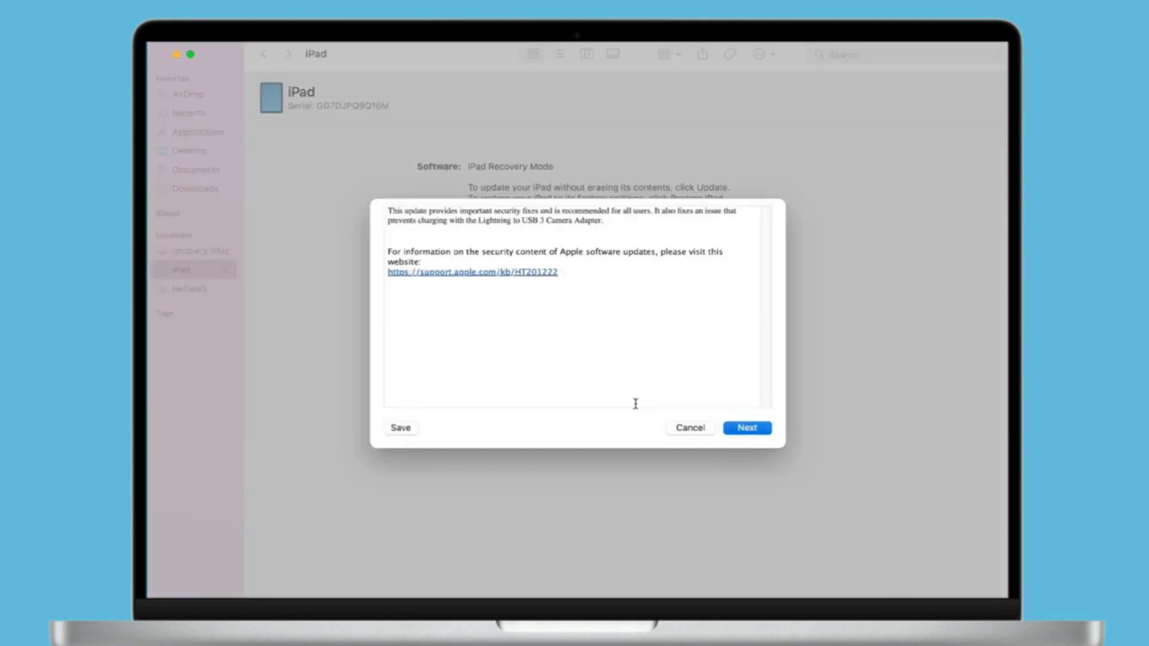
{"action": "left_click", "coordinate": [745, 427]}
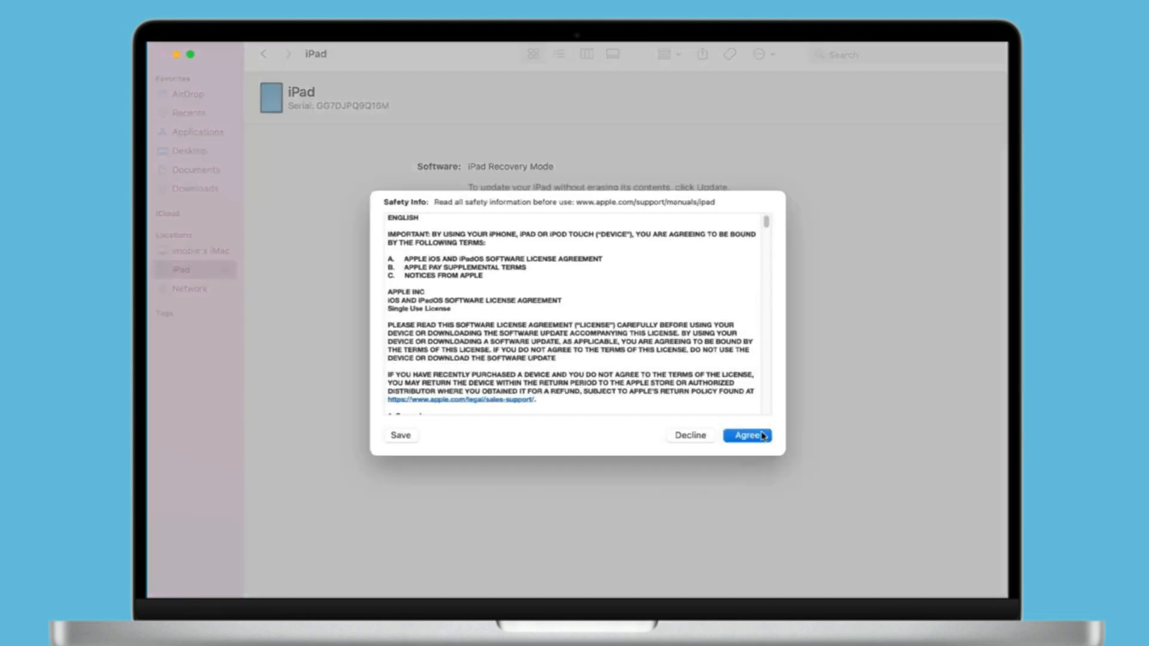
{"action": "left_click", "coordinate": [745, 434]}
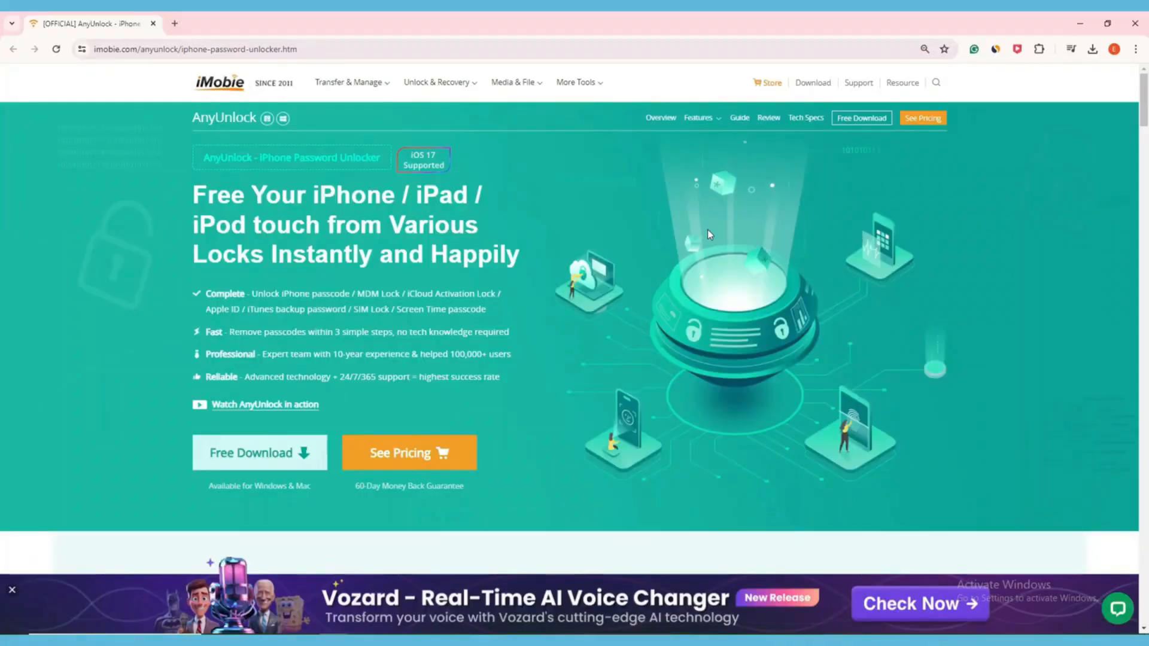
{"action": "mouse_move", "coordinate": [263, 214]}
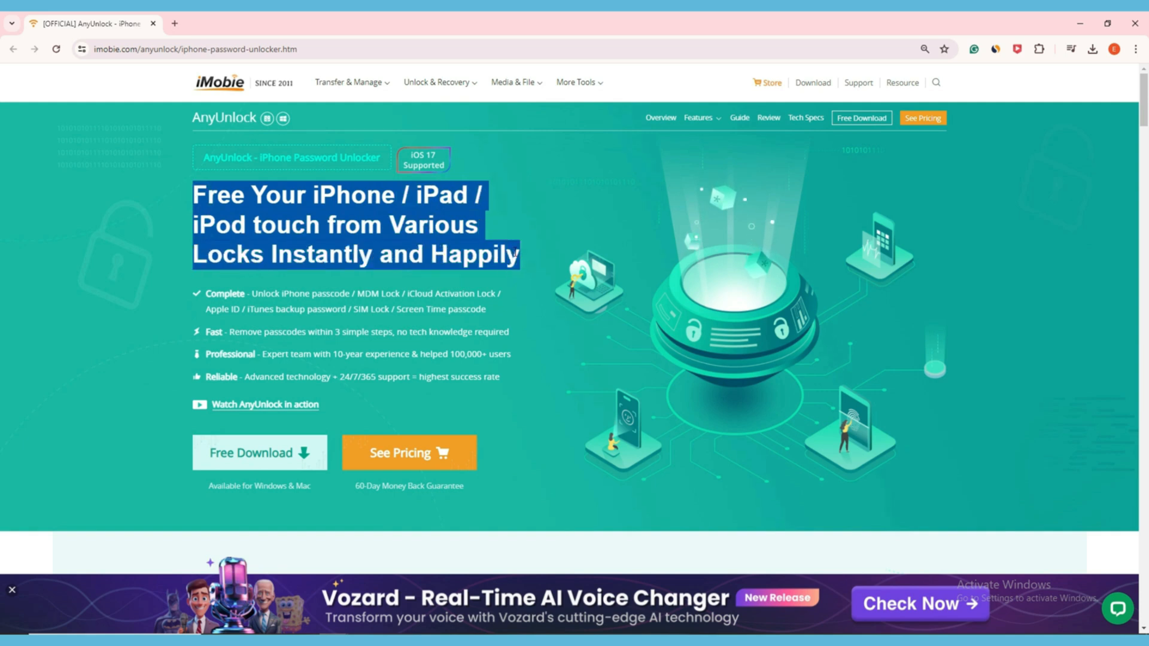
{"action": "mouse_move", "coordinate": [538, 316]}
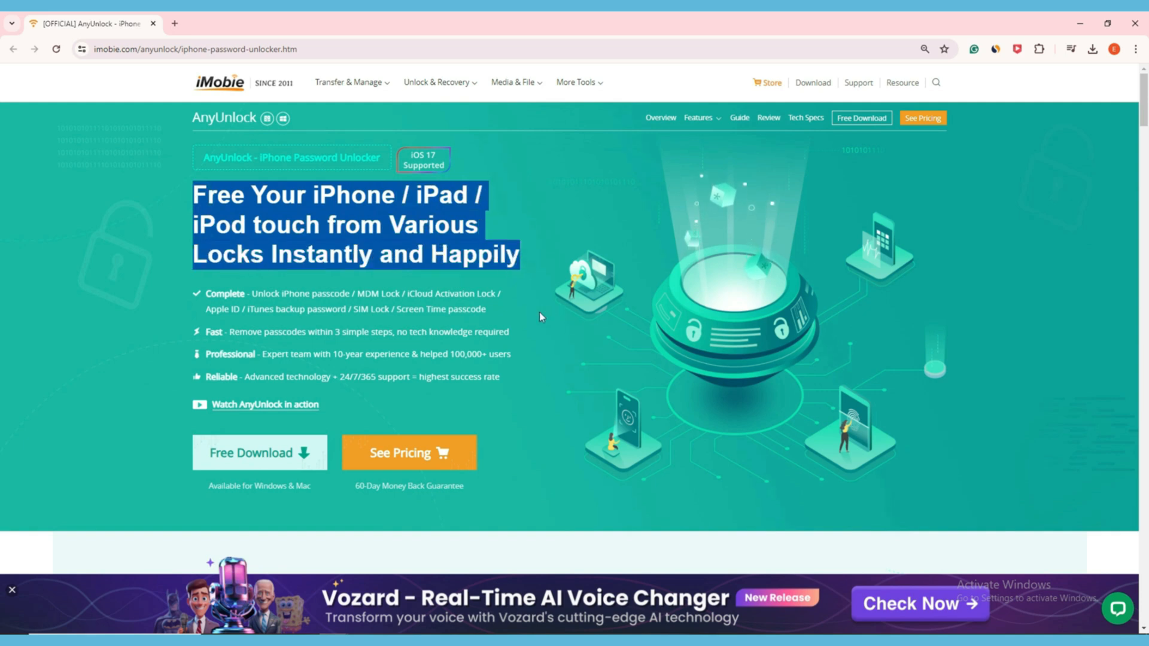
Scroll the AnyUnlock webpage down to the Unlock Various iPhone Locks feature grid
{"action": "scroll", "scroll_direction": "down", "scroll_amount": 3}
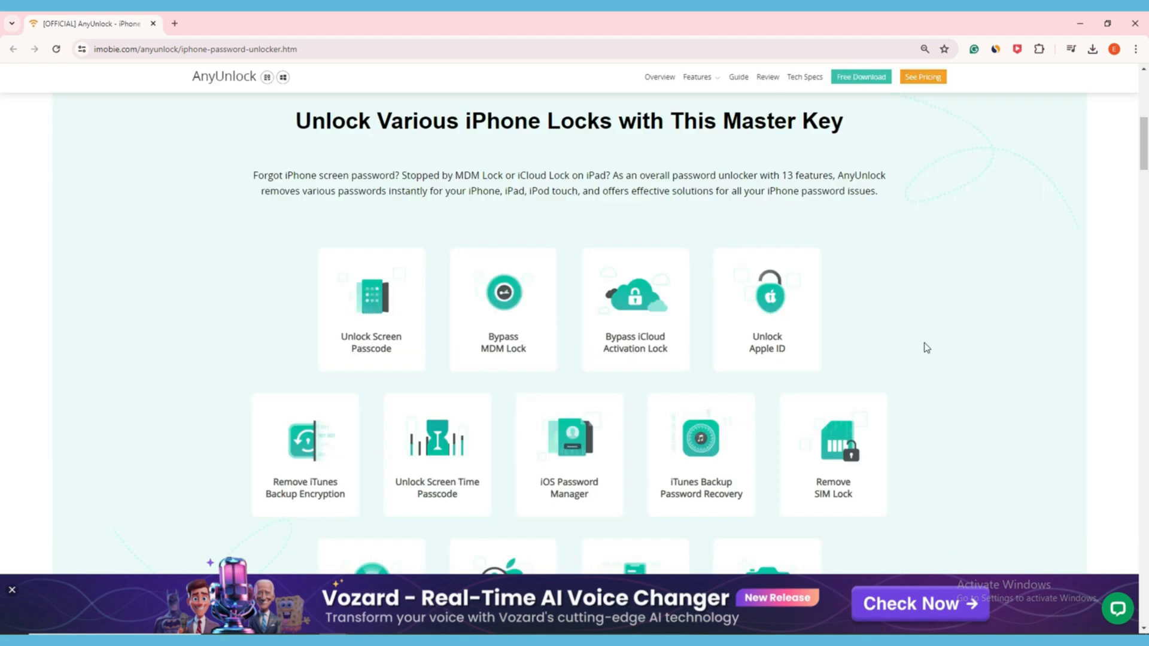
{"action": "scroll", "scroll_direction": "down", "scroll_amount": 3}
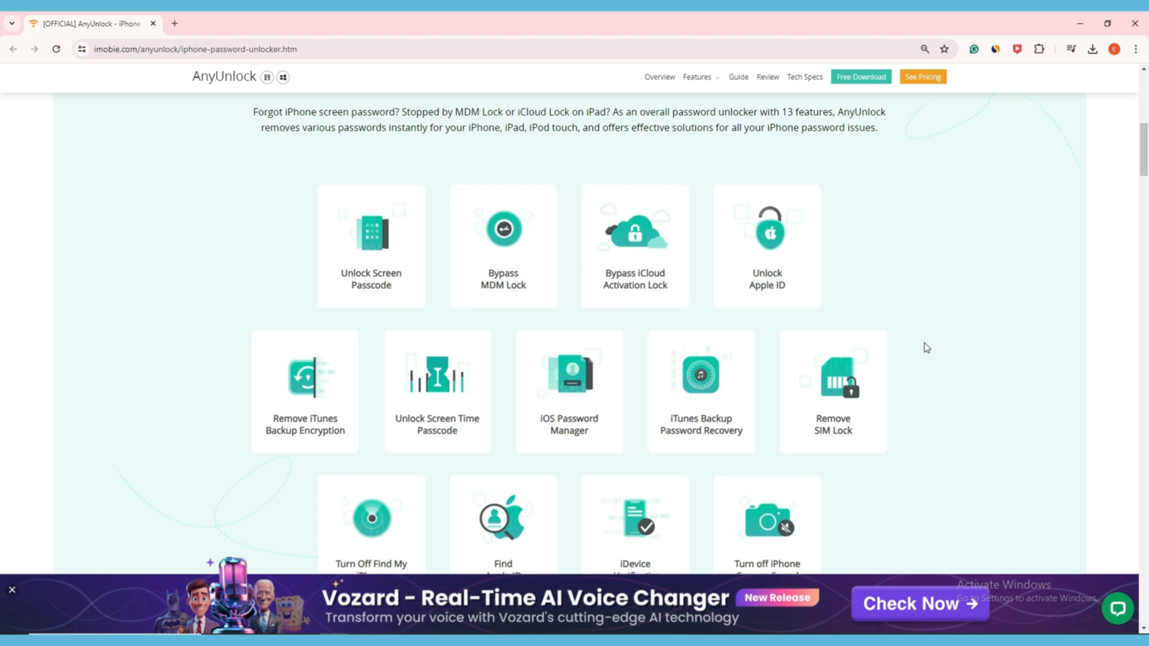
{"action": "scroll", "scroll_direction": "down", "scroll_amount": 3}
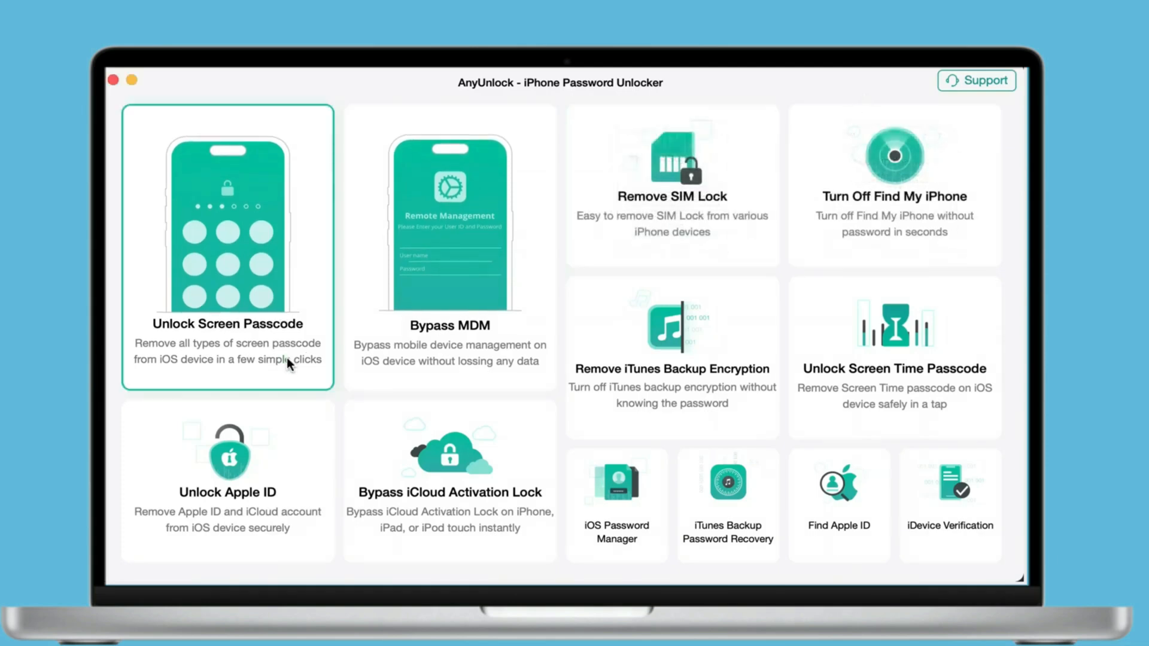
Start Unlock Screen Passcode, download the iPad firmware and run Unlock Now
{"action": "left_click", "coordinate": [228, 249]}
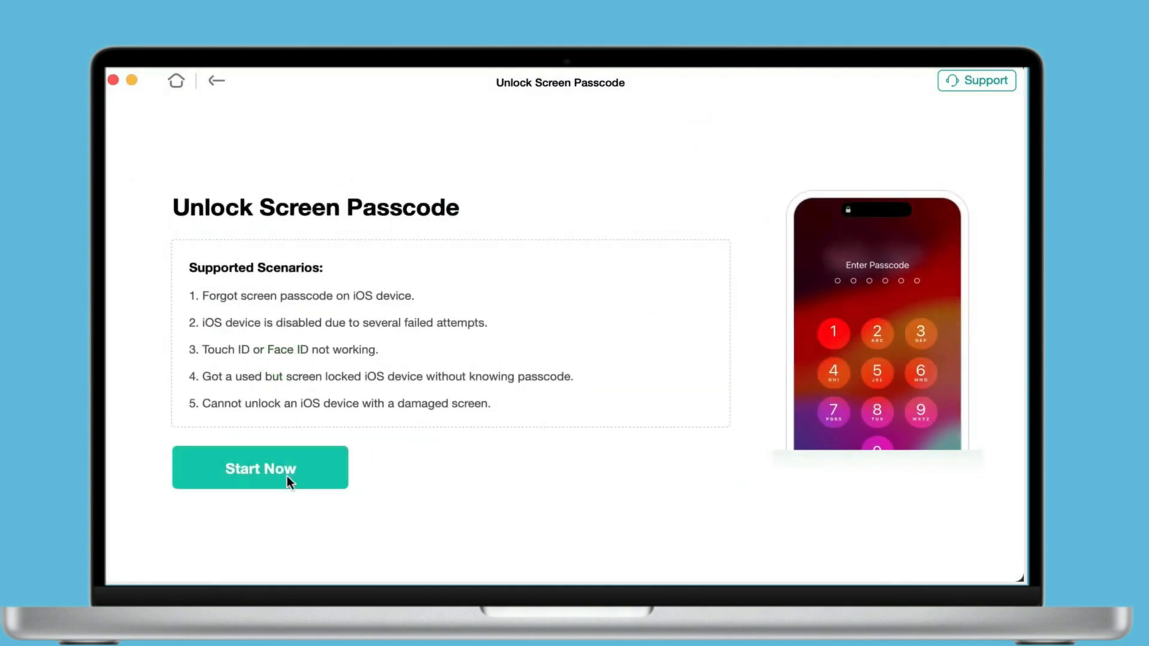
{"action": "left_click", "coordinate": [260, 468]}
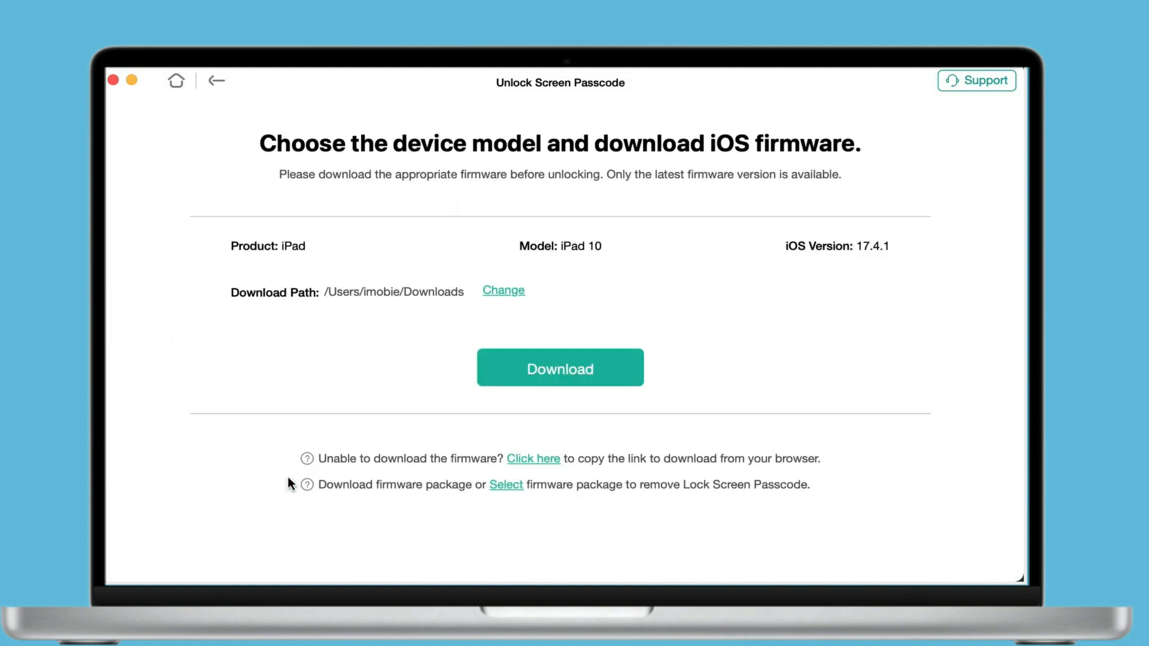
{"action": "left_click", "coordinate": [559, 367]}
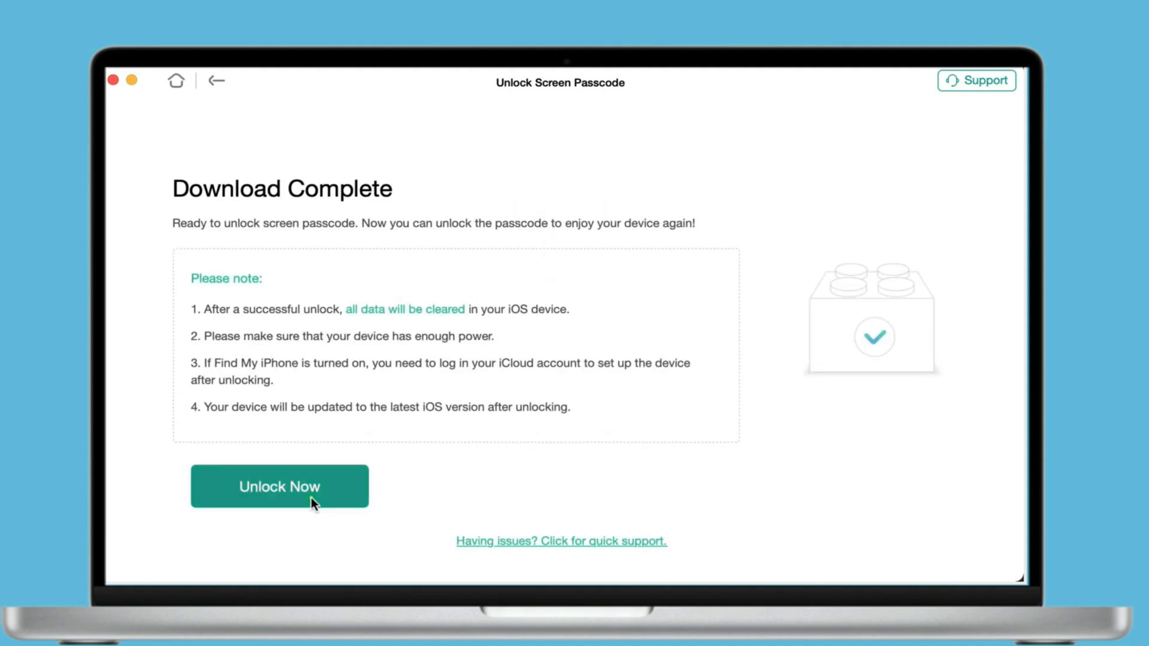
{"action": "left_click", "coordinate": [279, 486]}
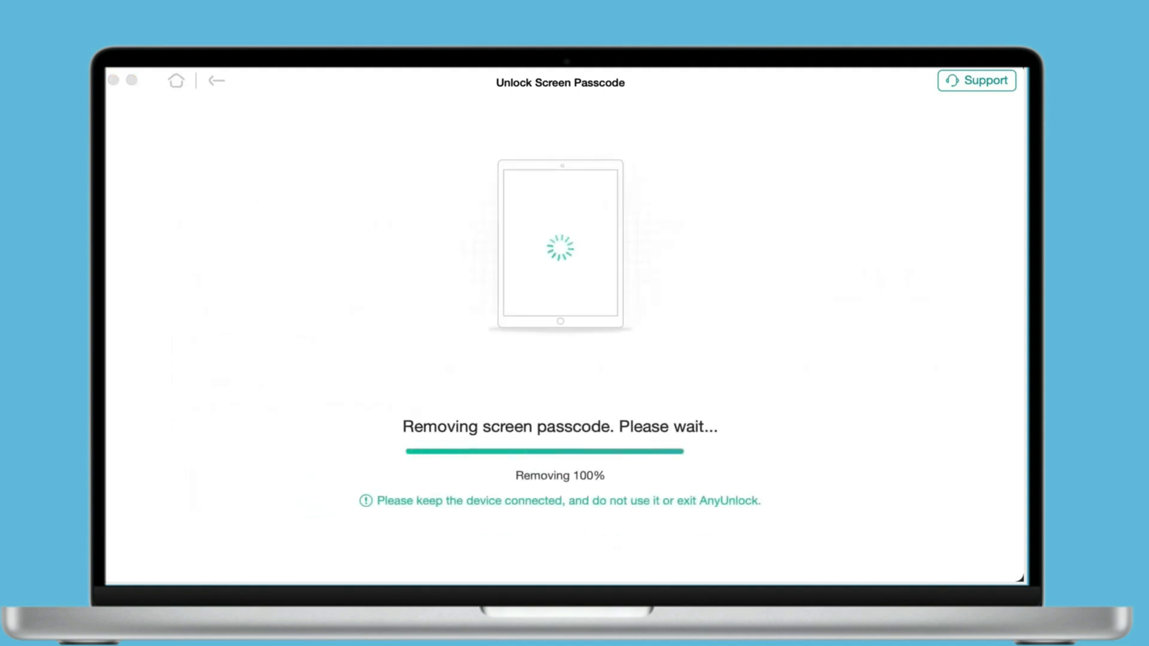